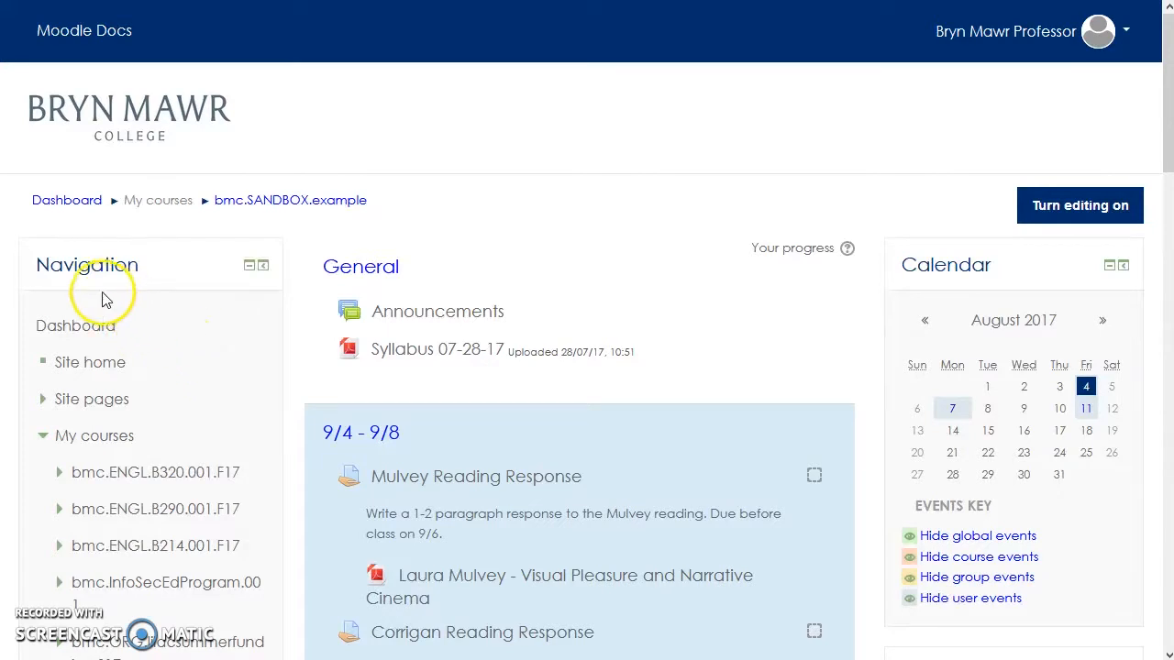
Scroll the SANDBOX course grader report to view all seven participants' reading response grades.
scroll(down, 3)
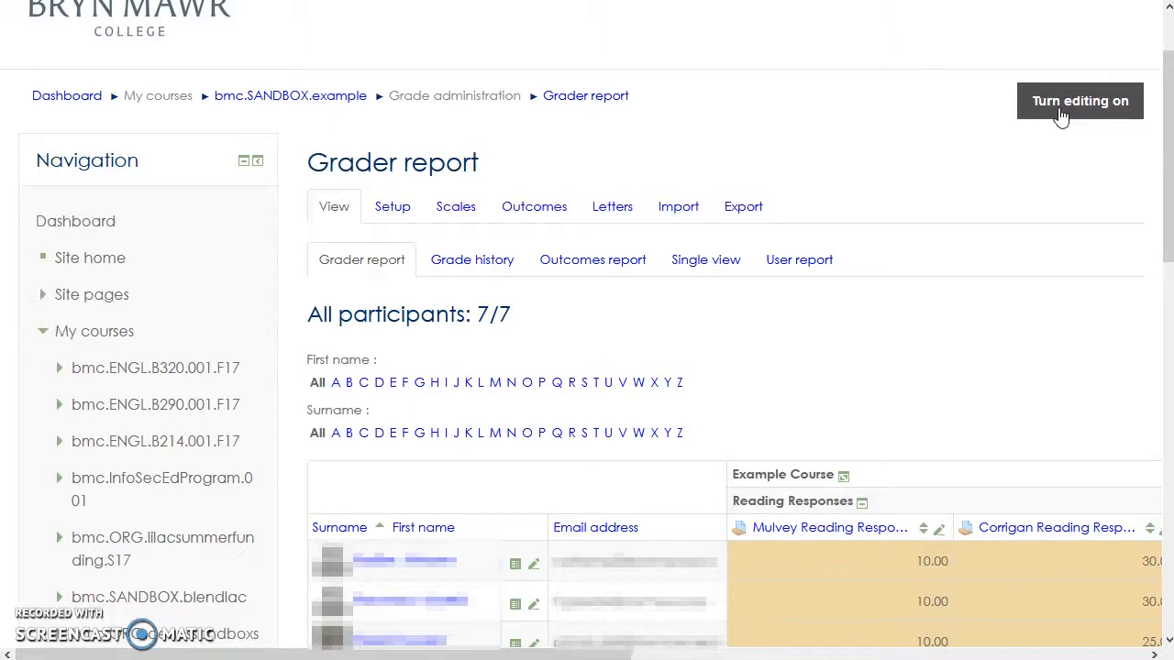
mouse_move(922, 207)
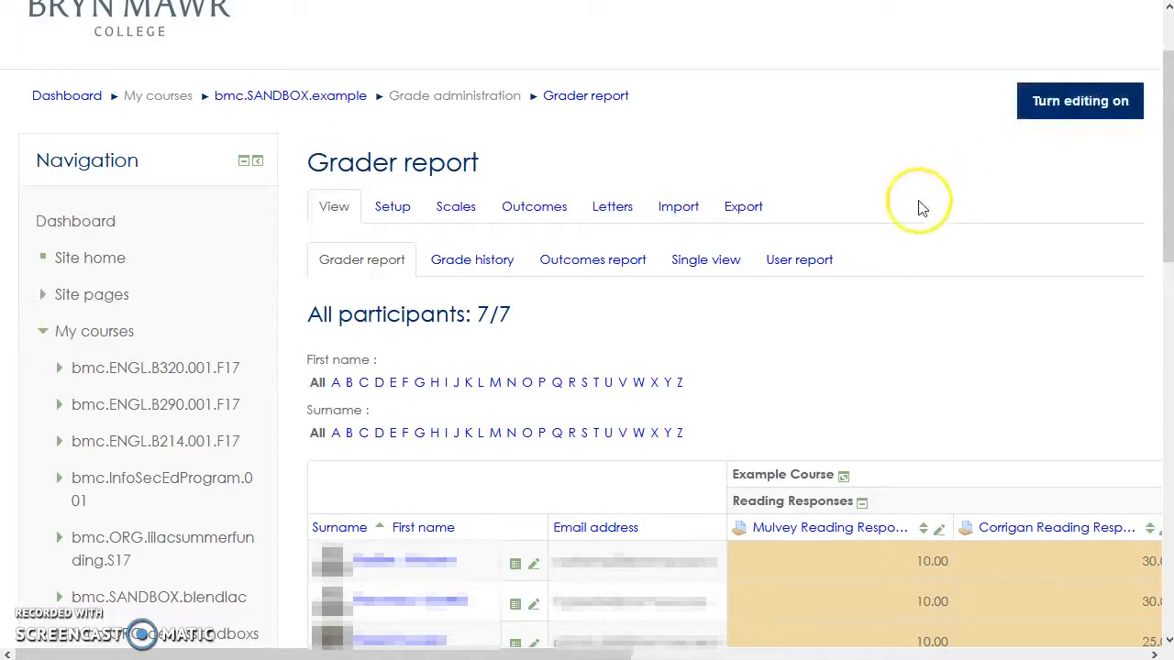
mouse_move(705, 260)
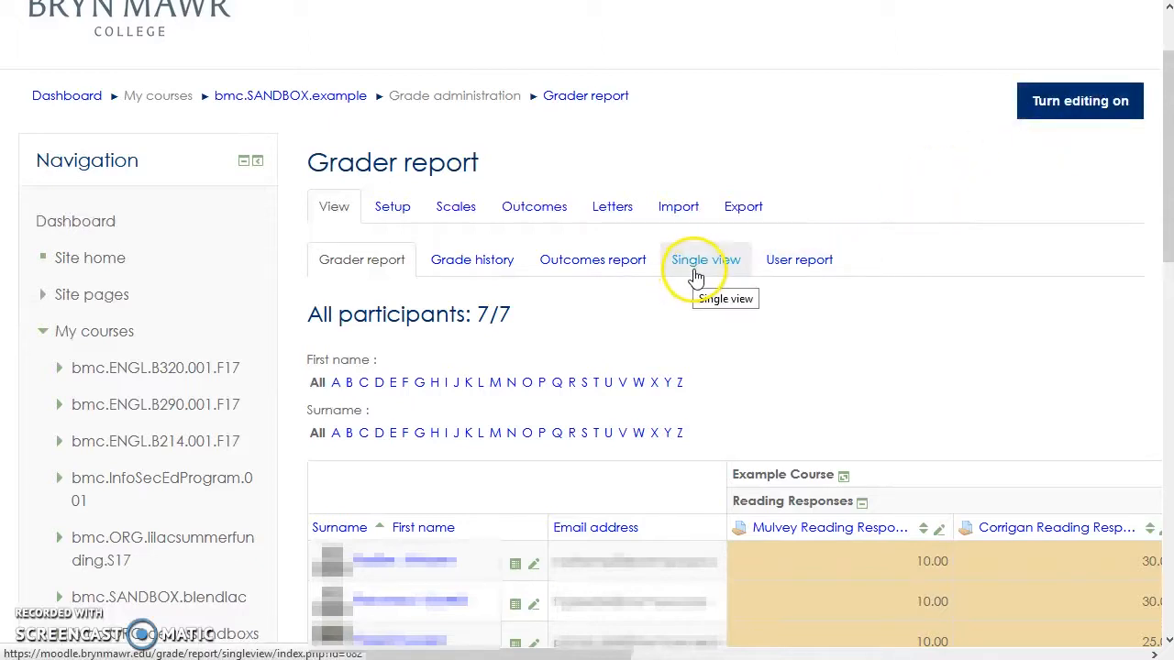
Switch to Single view and pick a student to list their Mulvey and Corrigan grades.
click(705, 260)
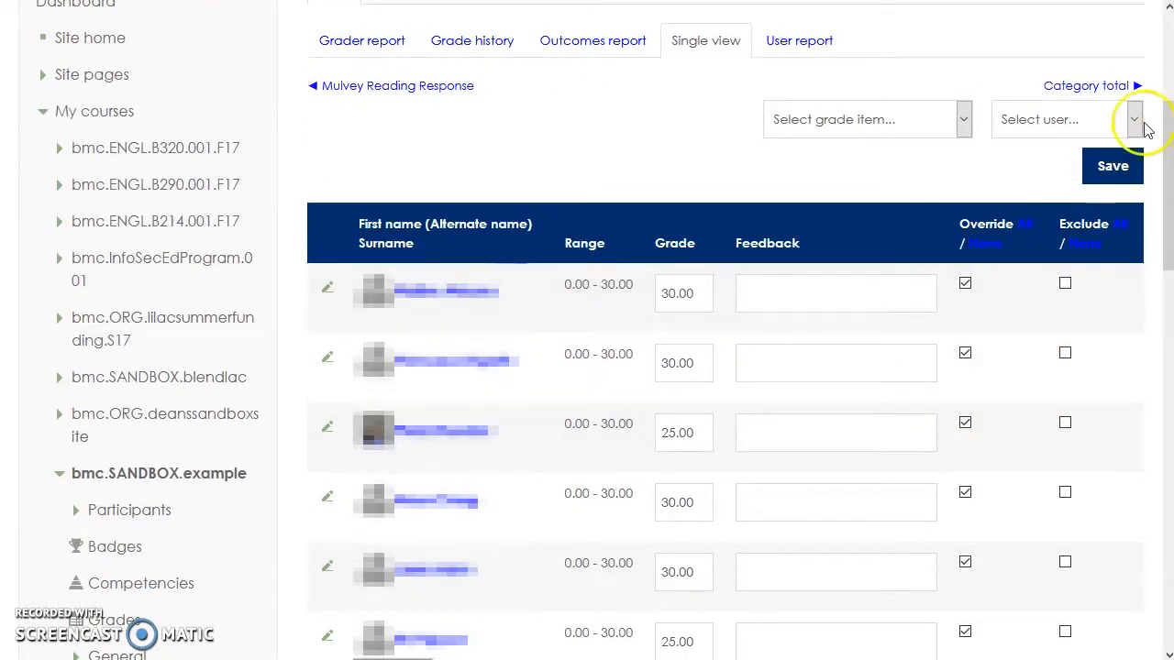
click(1134, 119)
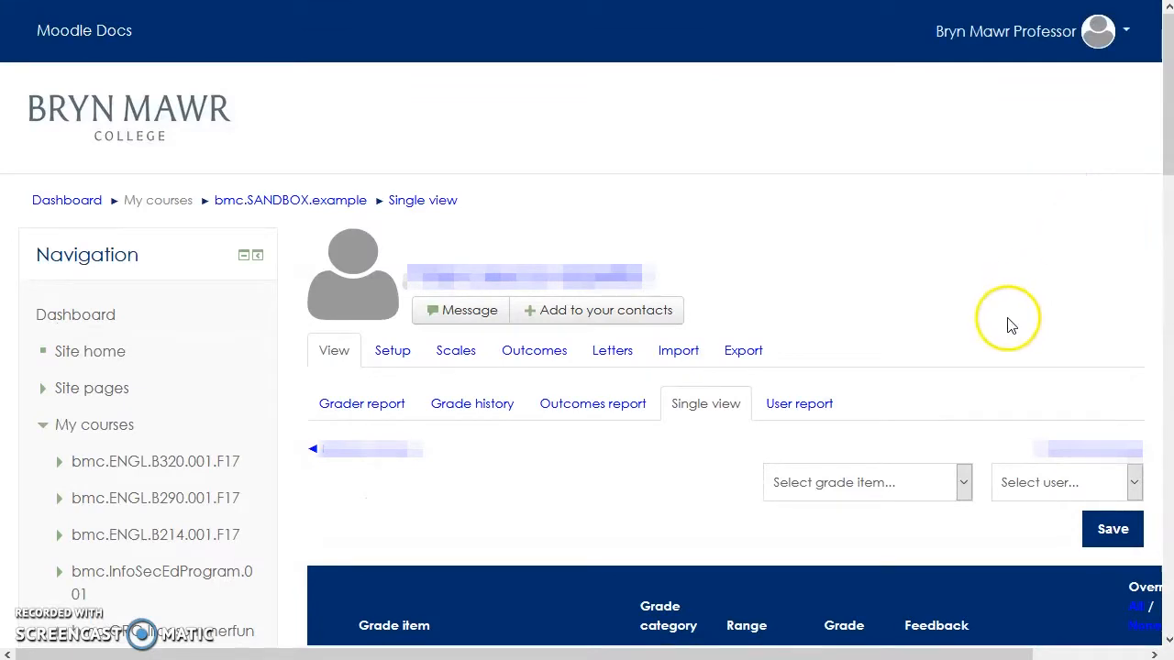
scroll(down, 3)
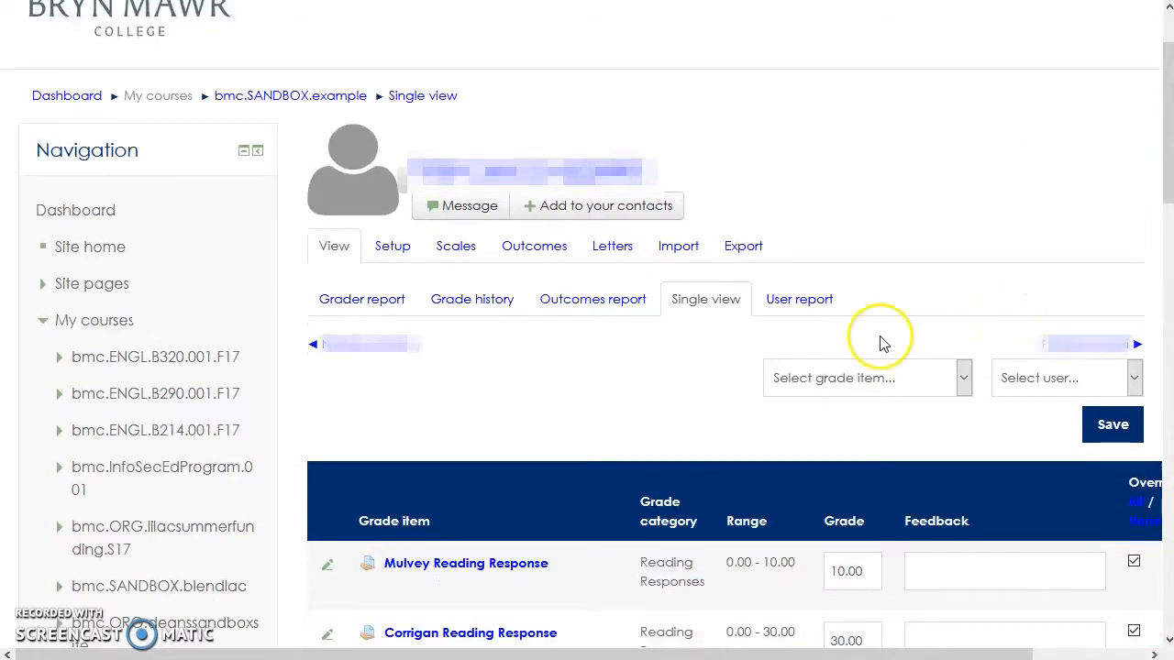
scroll(down, 3)
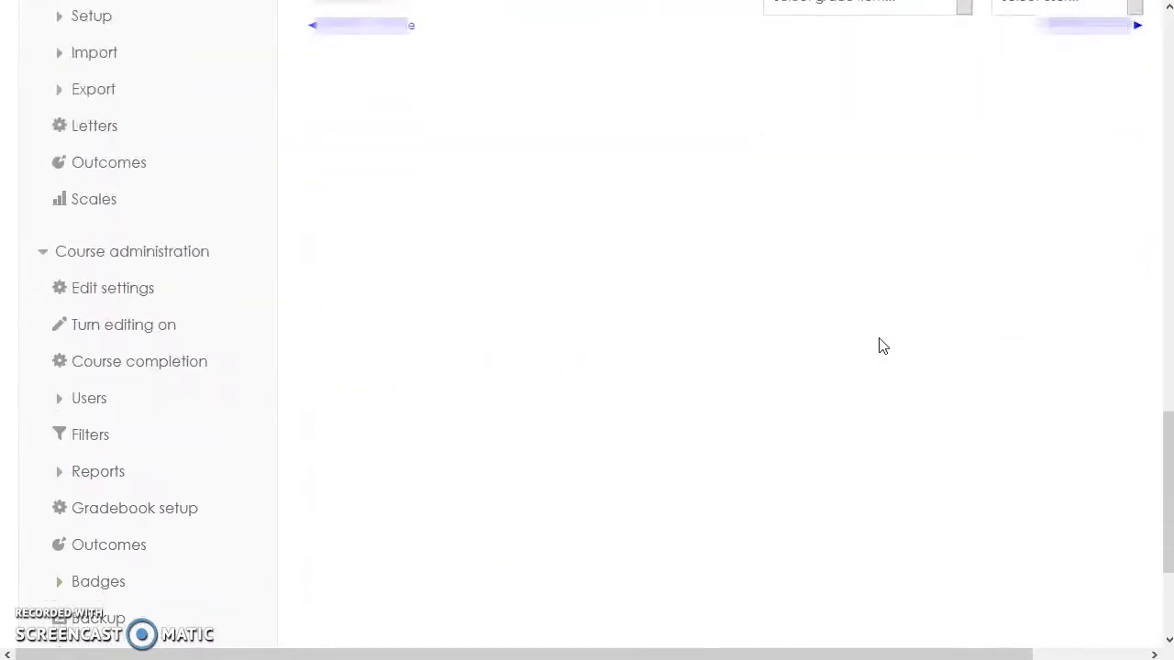
Review Gradebook setup categories, weights, max grades and the 160-point course total.
click(133, 514)
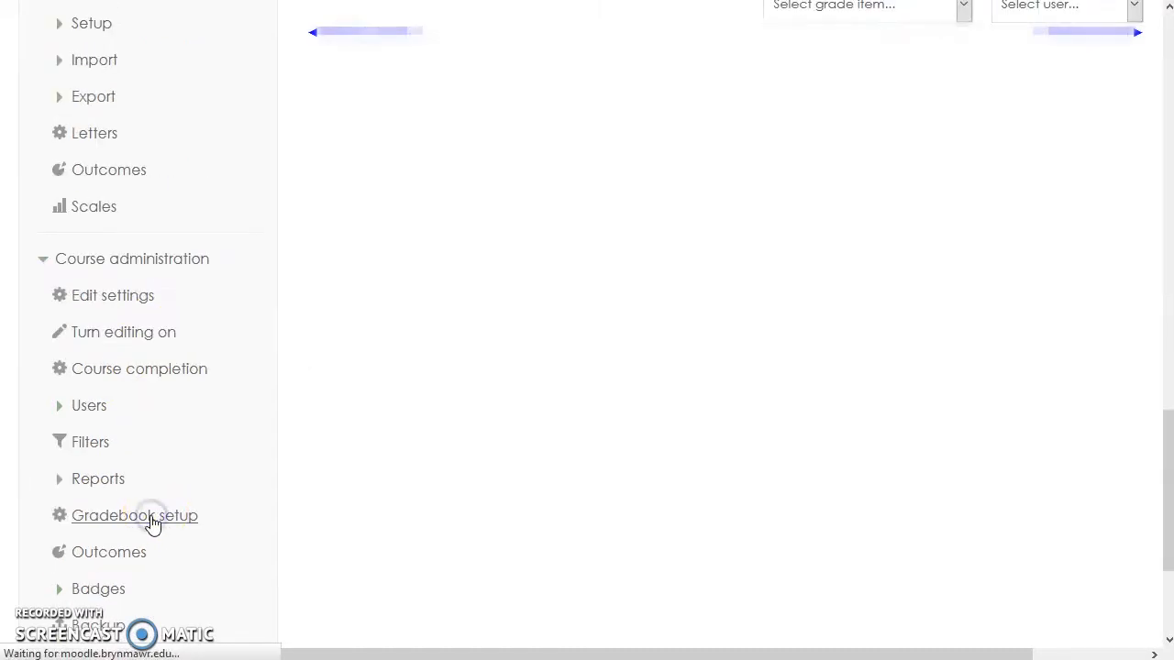
click(134, 516)
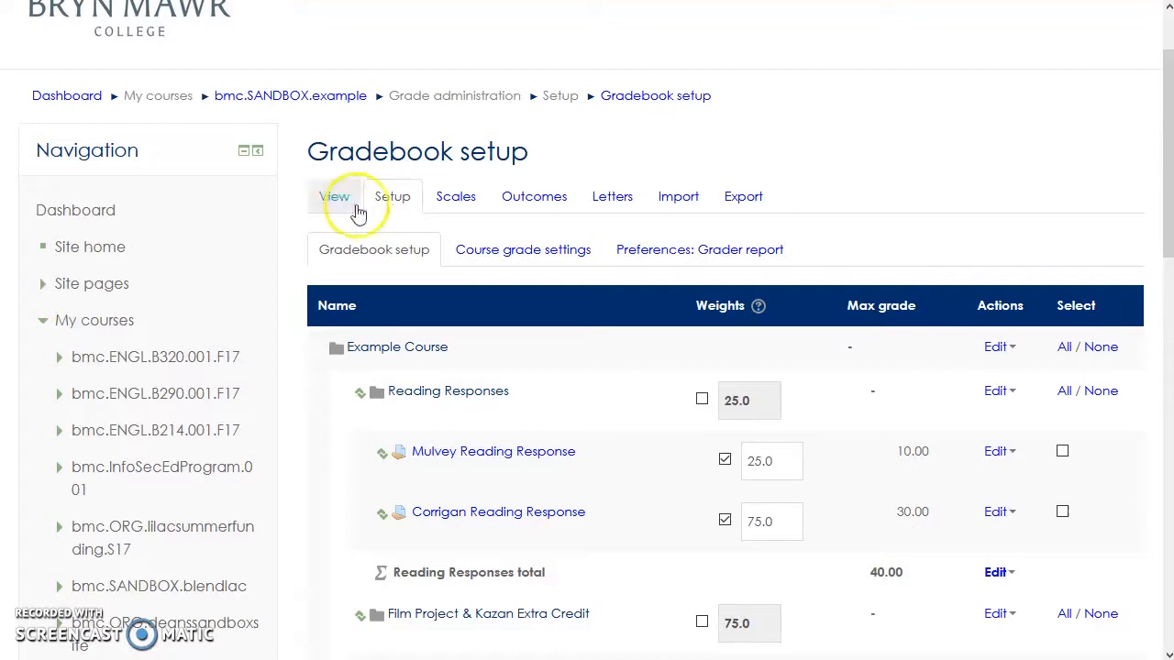
mouse_move(456, 196)
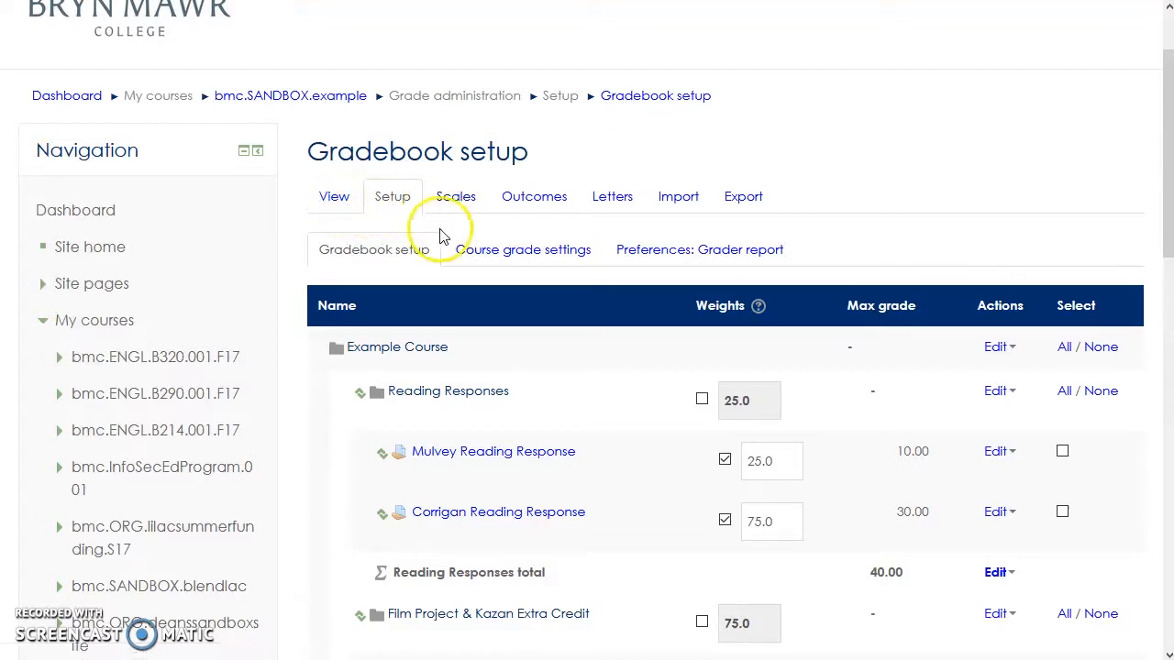
scroll(down, 3)
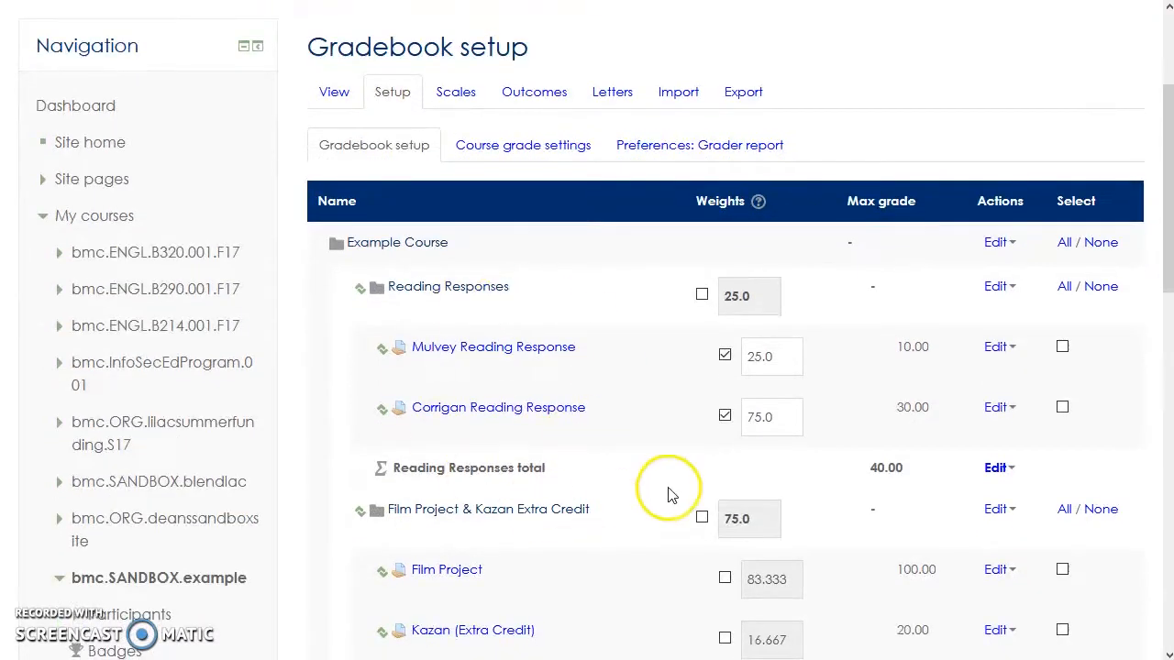
scroll(down, 3)
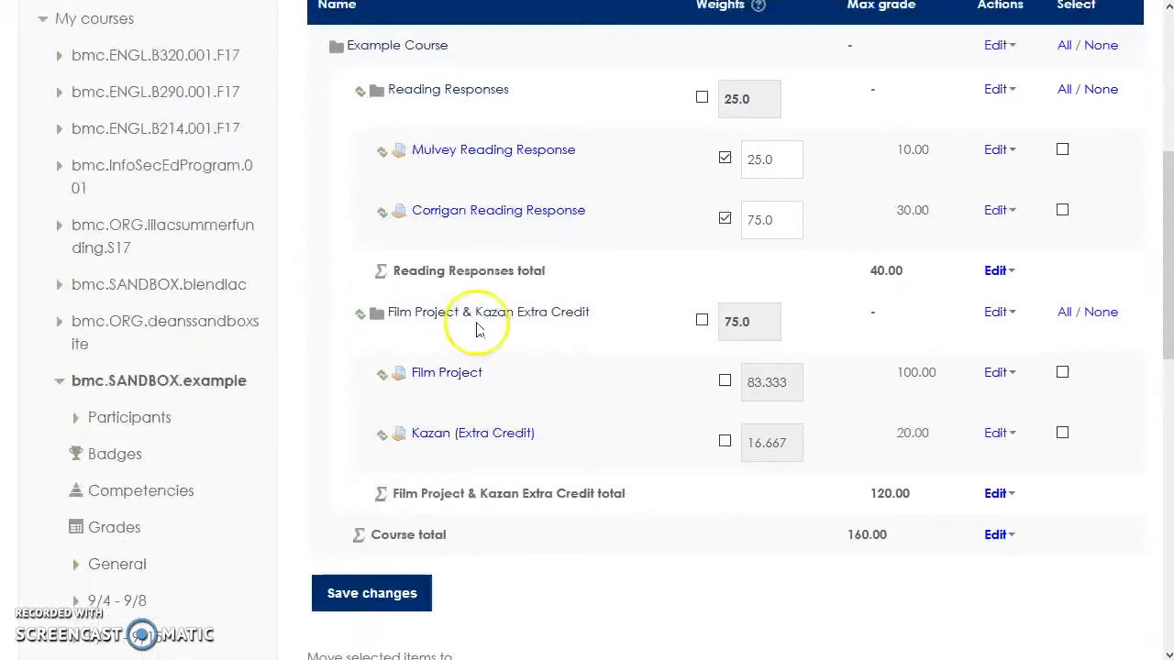
scroll(down, 3)
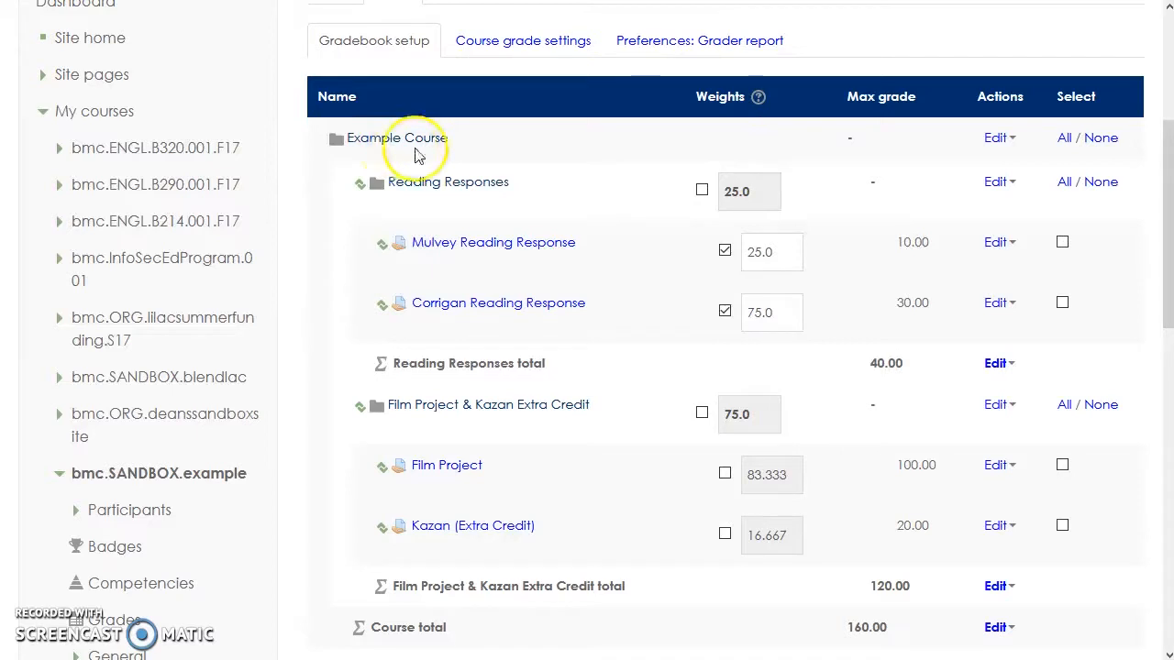
scroll(down, 3)
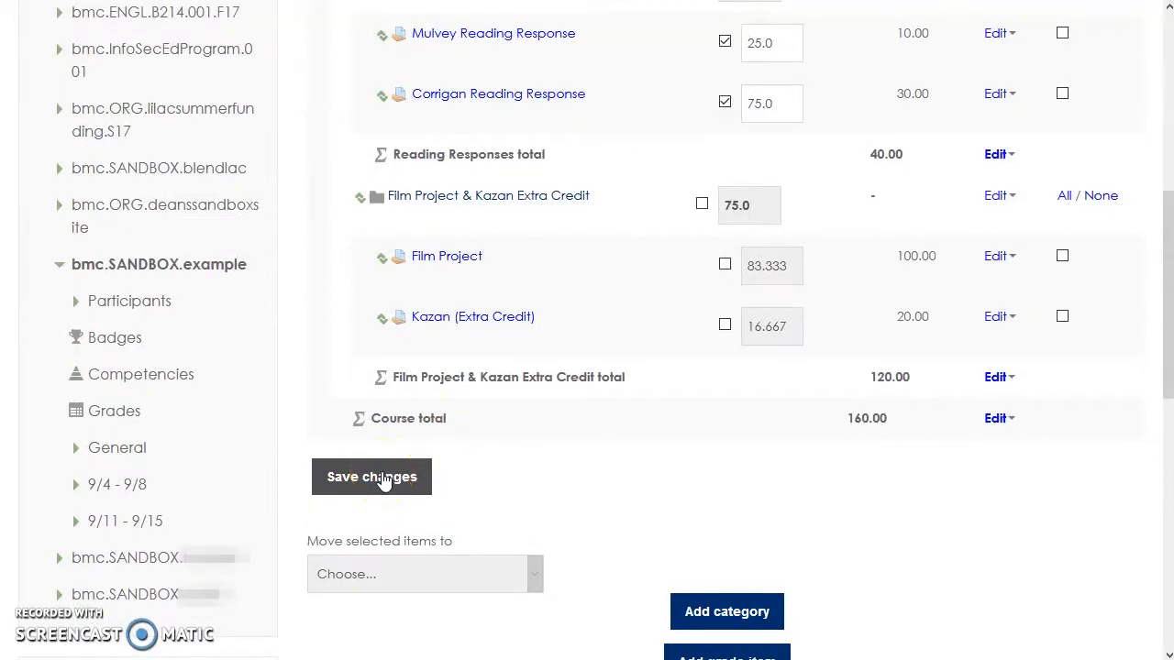
Save the gradebook setup and open Edit settings for the Reading Responses category.
click(371, 476)
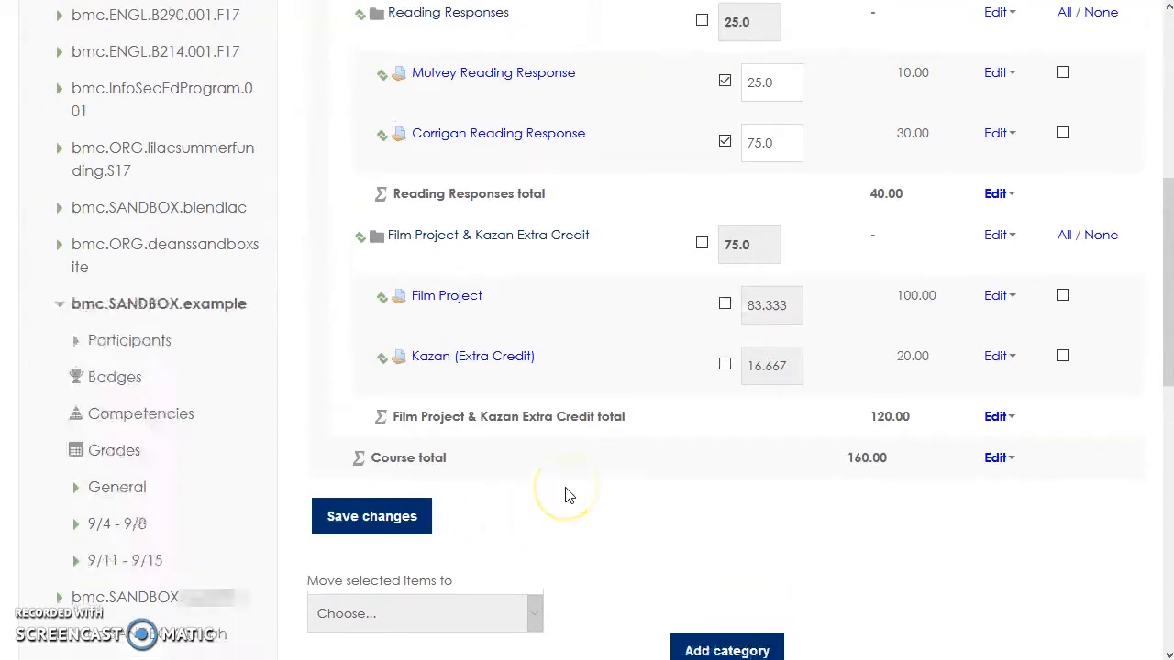
scroll(up, 3)
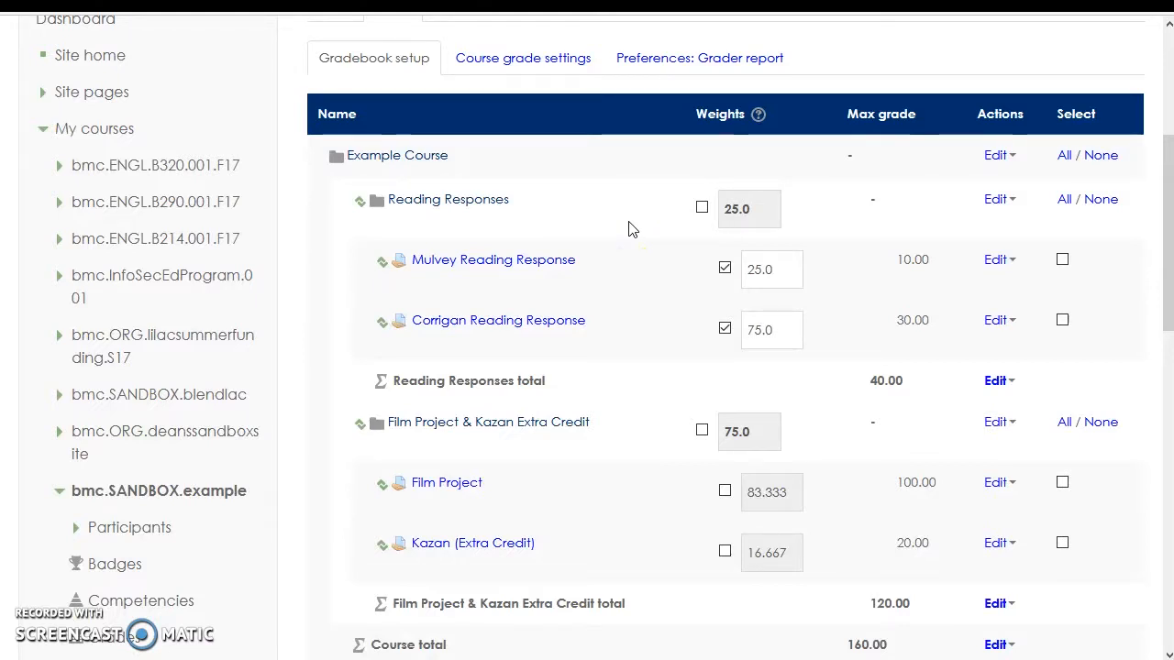
mouse_move(995, 199)
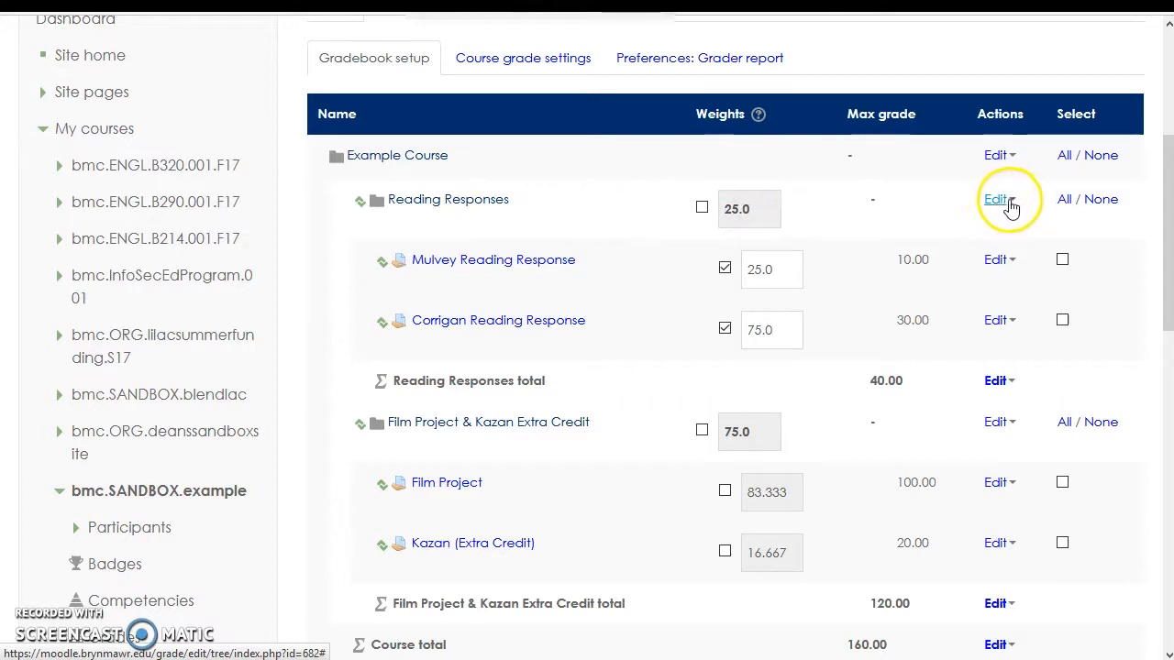
click(998, 199)
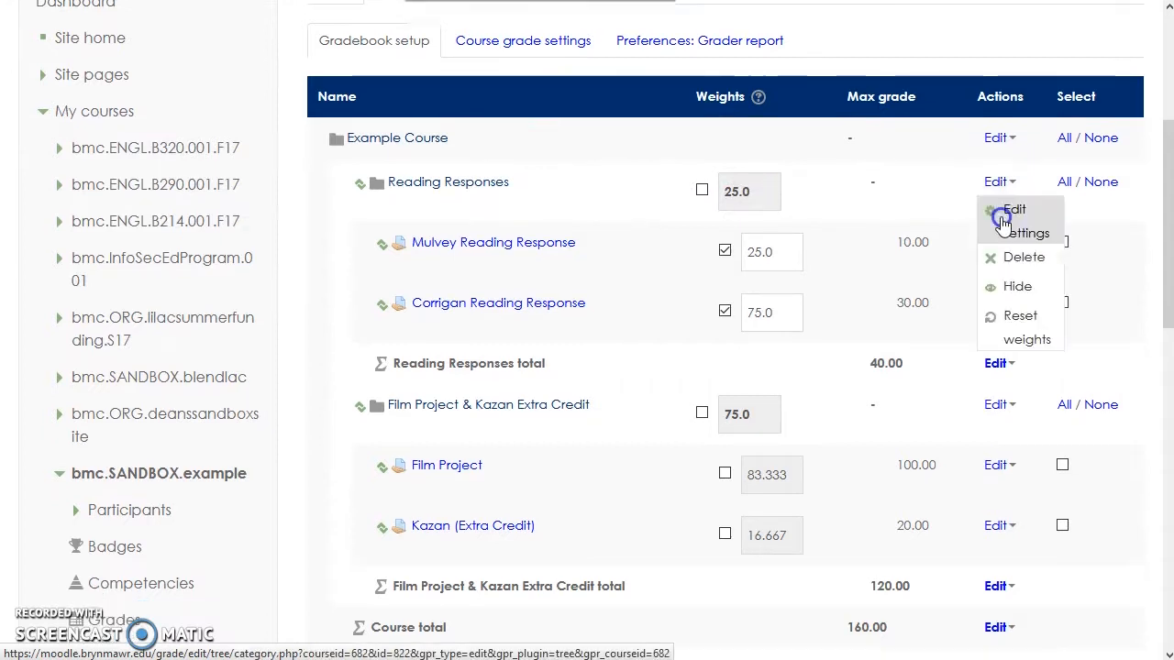
click(999, 181)
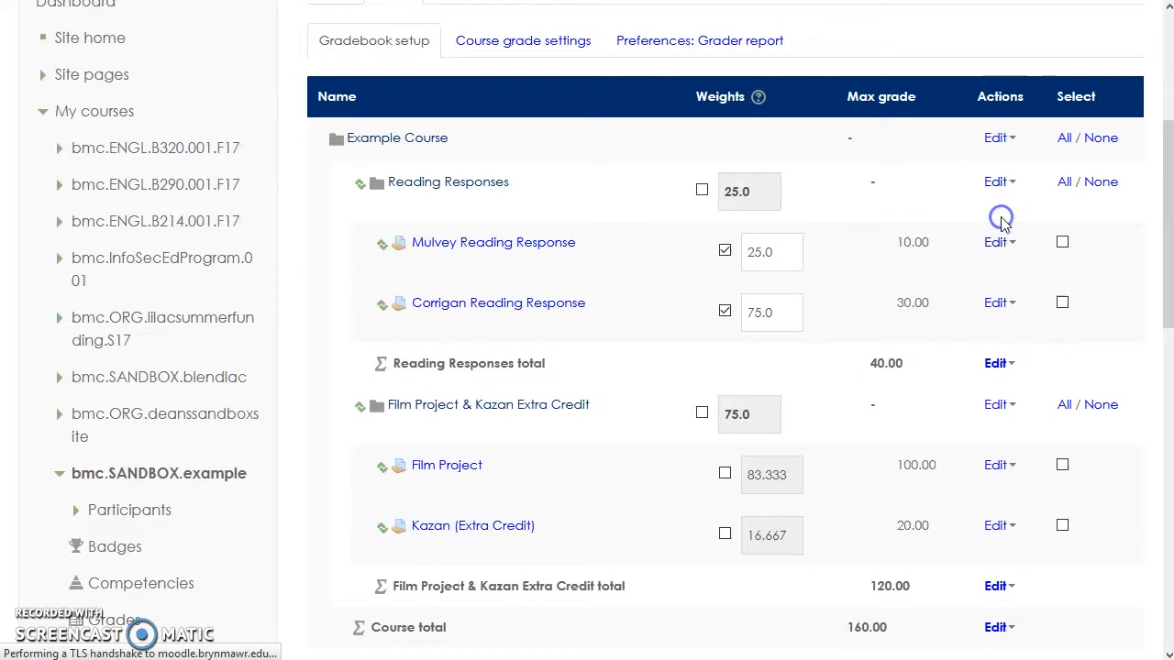
click(996, 182)
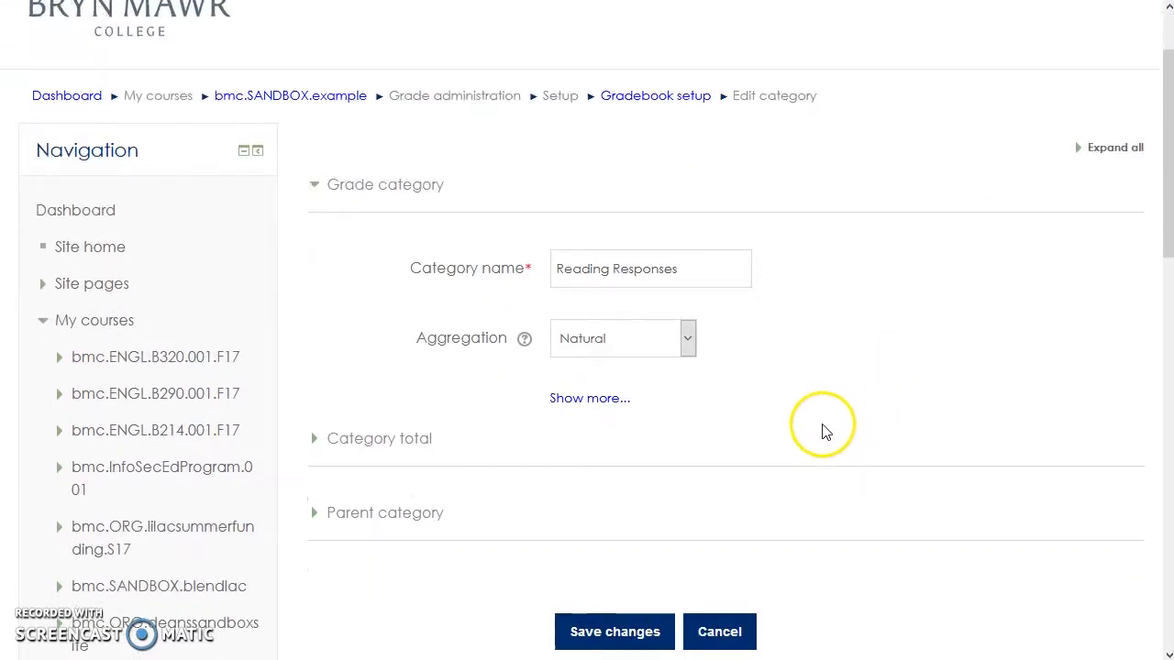
mouse_move(486, 331)
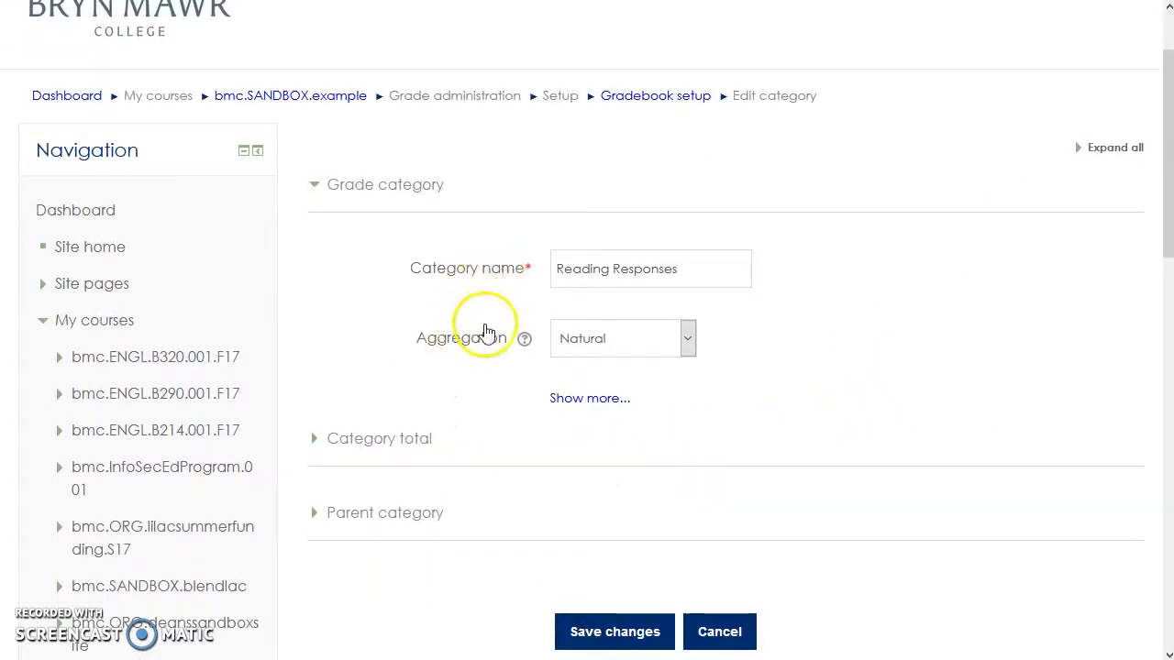
mouse_move(331, 443)
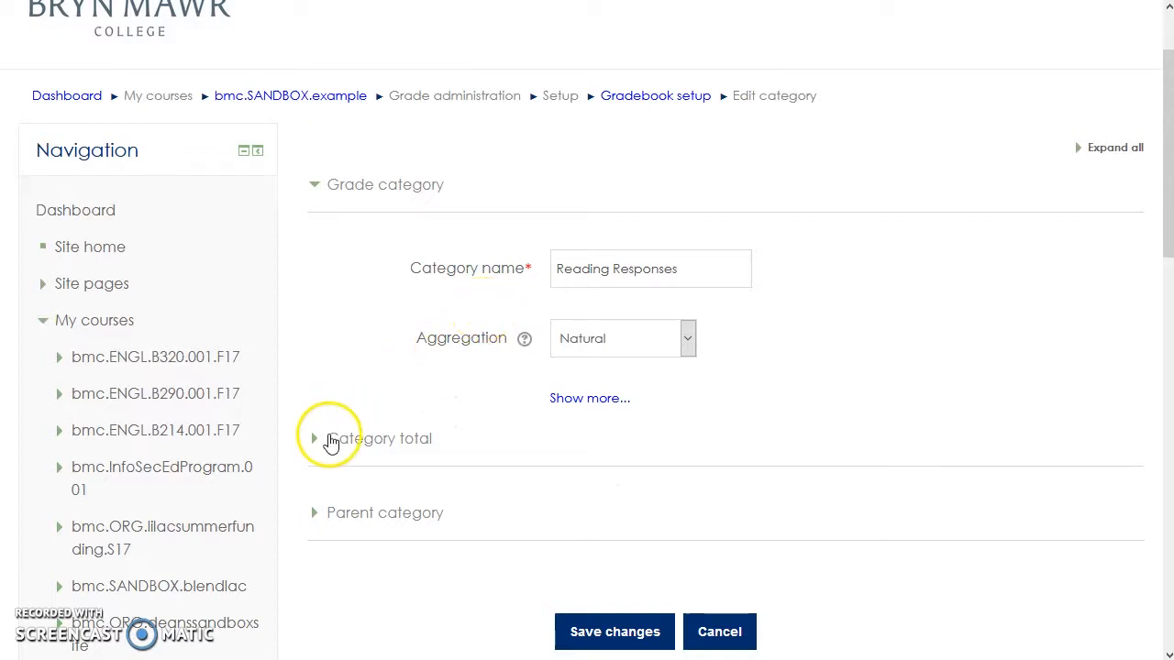
Expand Category total to show Value grade type, then return to Gradebook setup.
click(314, 439)
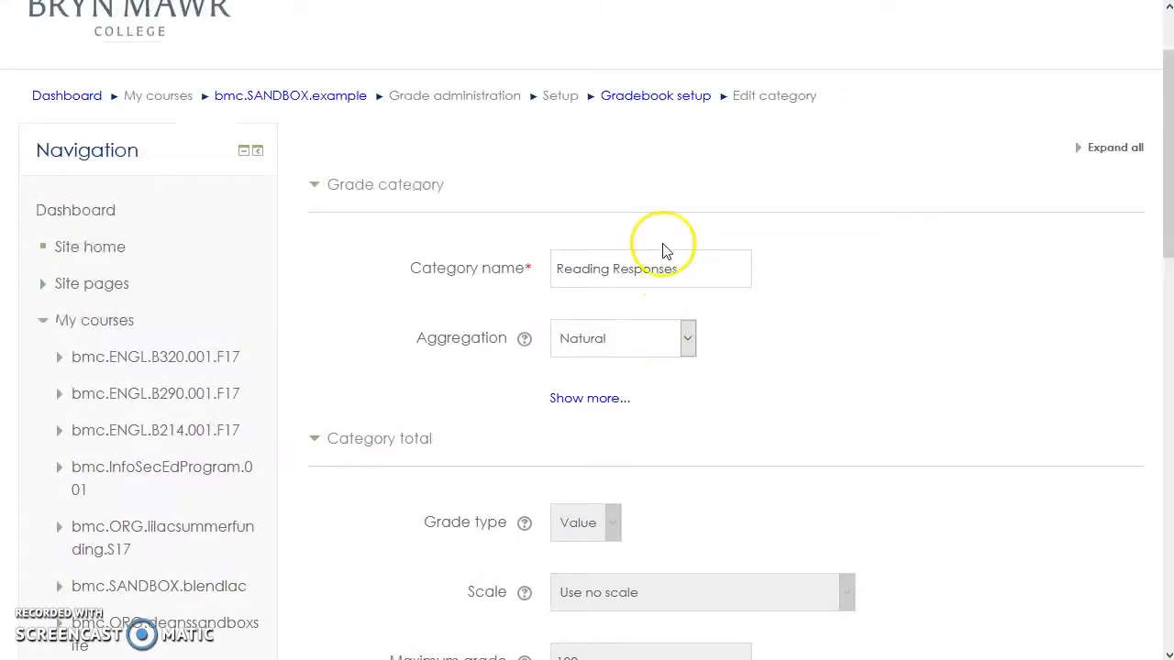
click(656, 95)
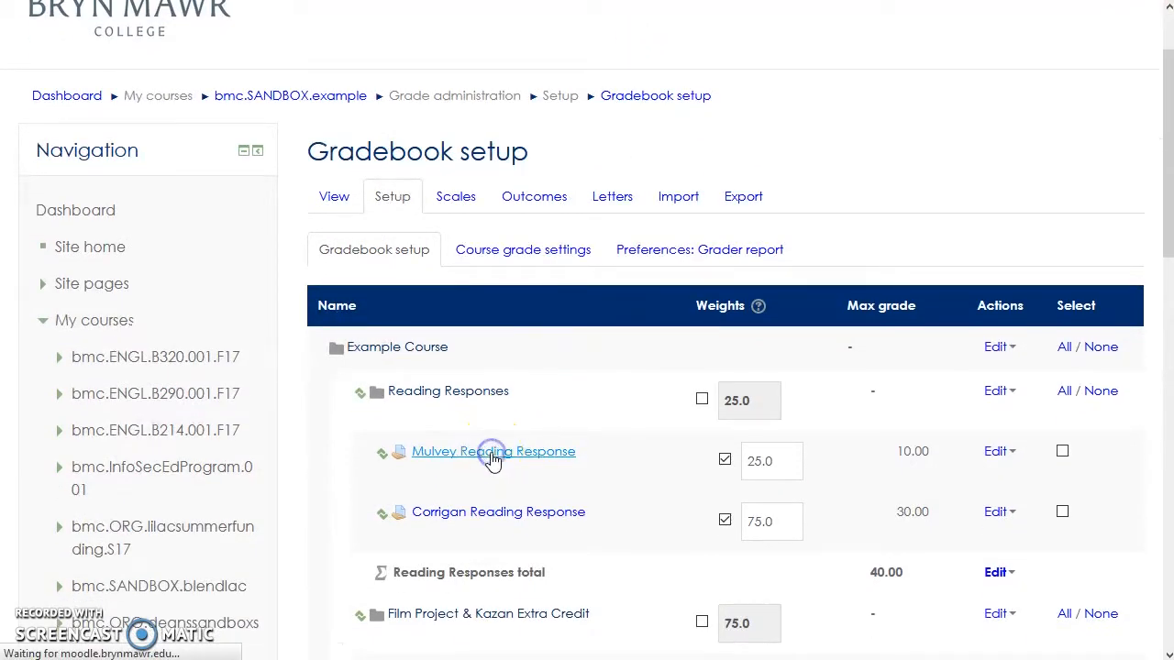
Open the Mulvey Reading Response assignment and its Edit settings form.
click(493, 451)
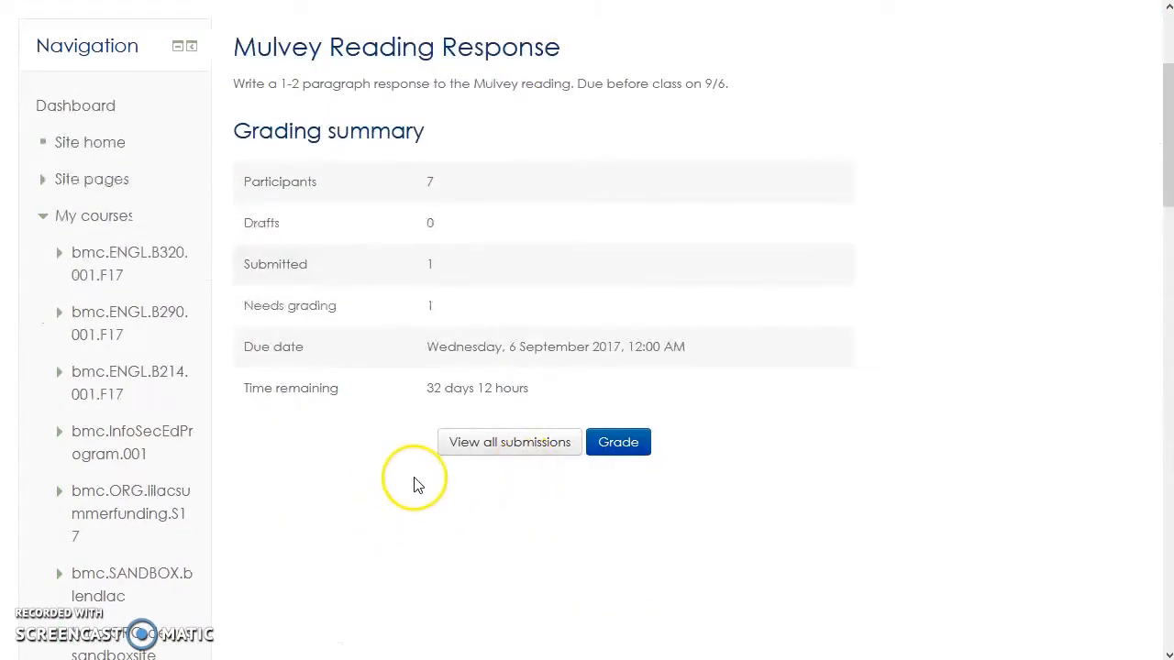
scroll(down, 3)
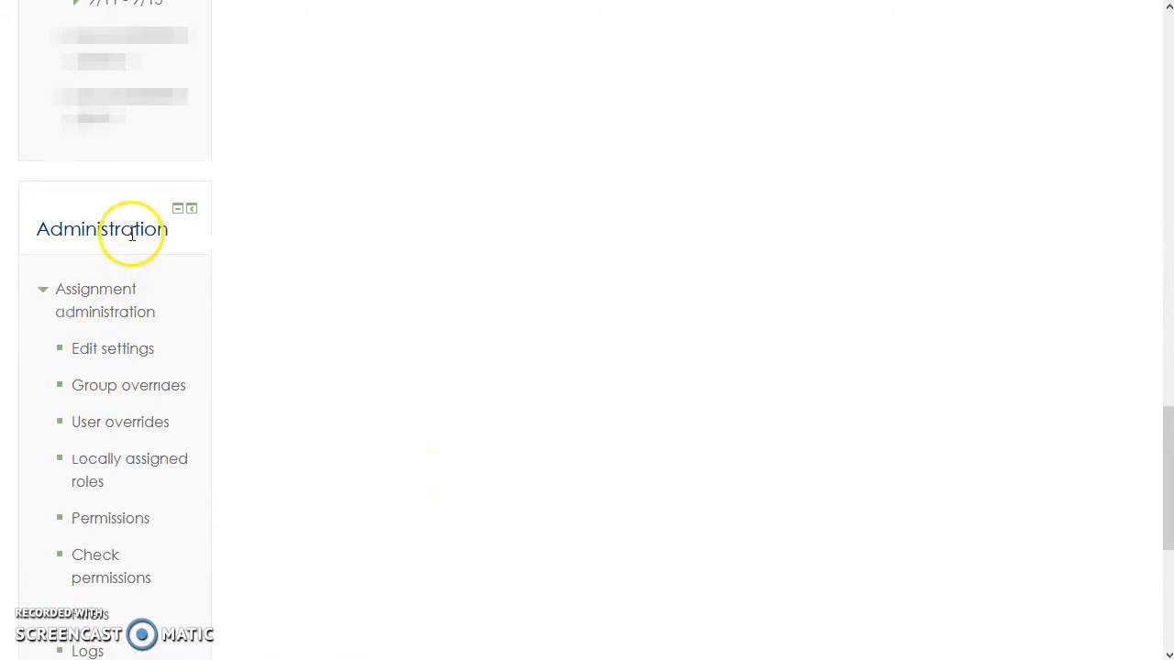
click(112, 349)
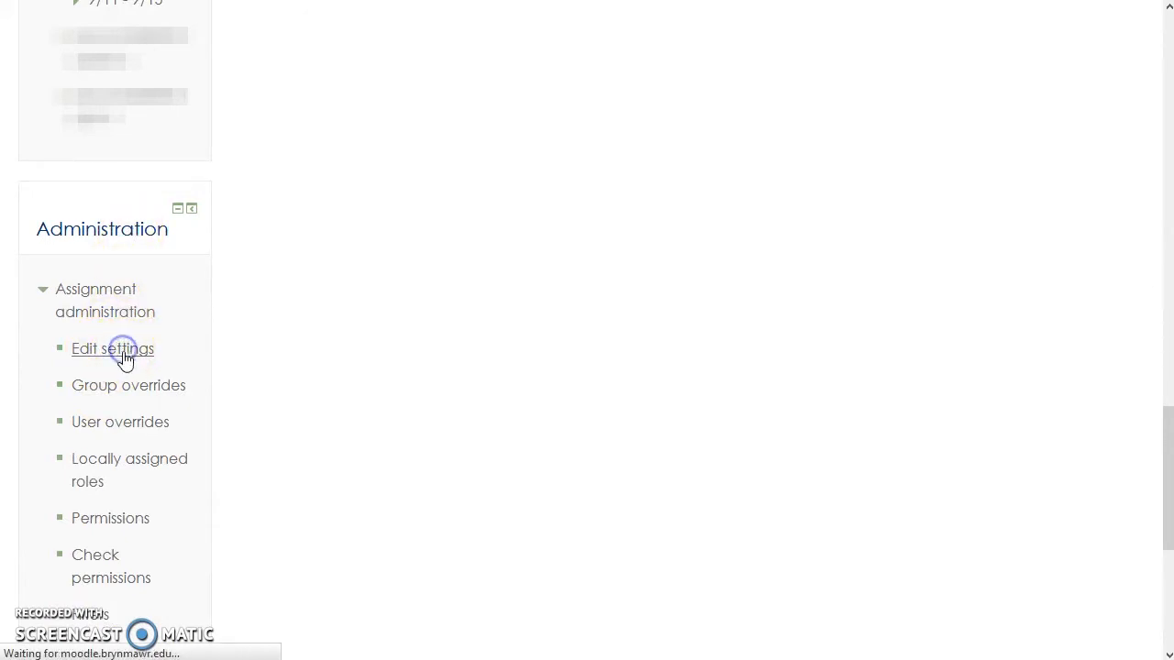
click(111, 349)
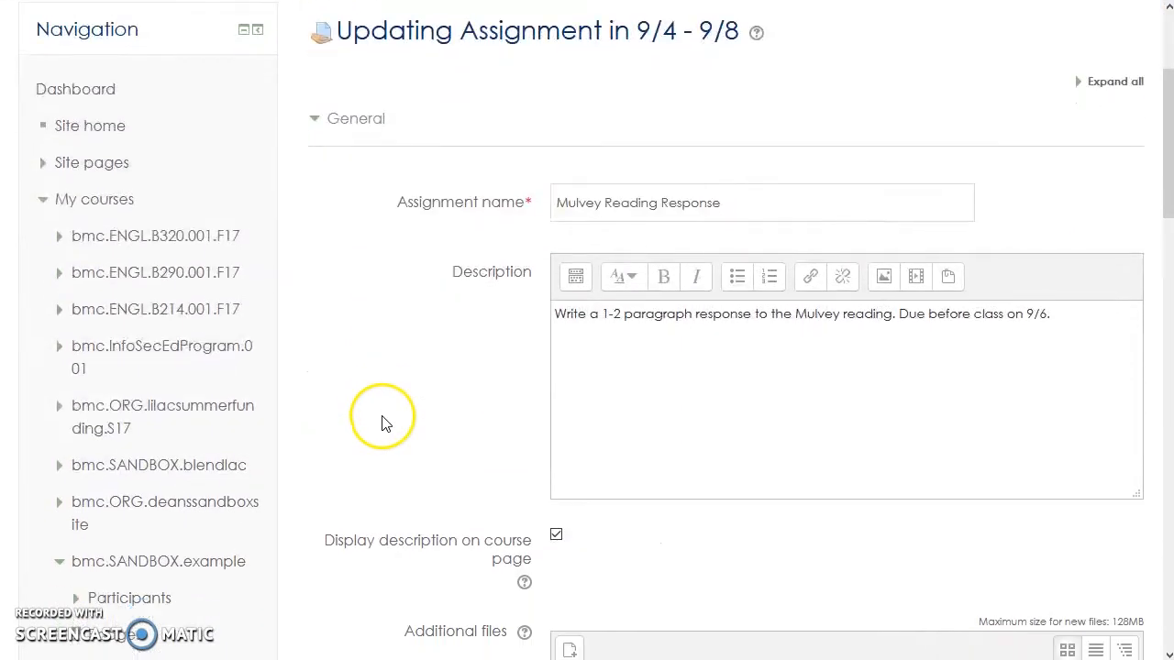